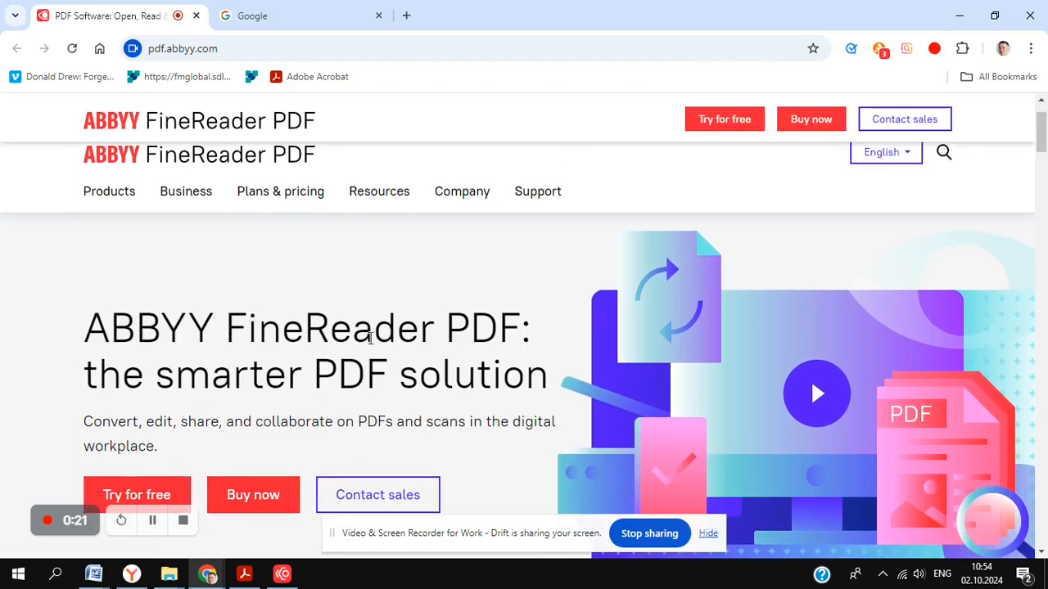
{"action": "mouse_move", "coordinate": [298, 363]}
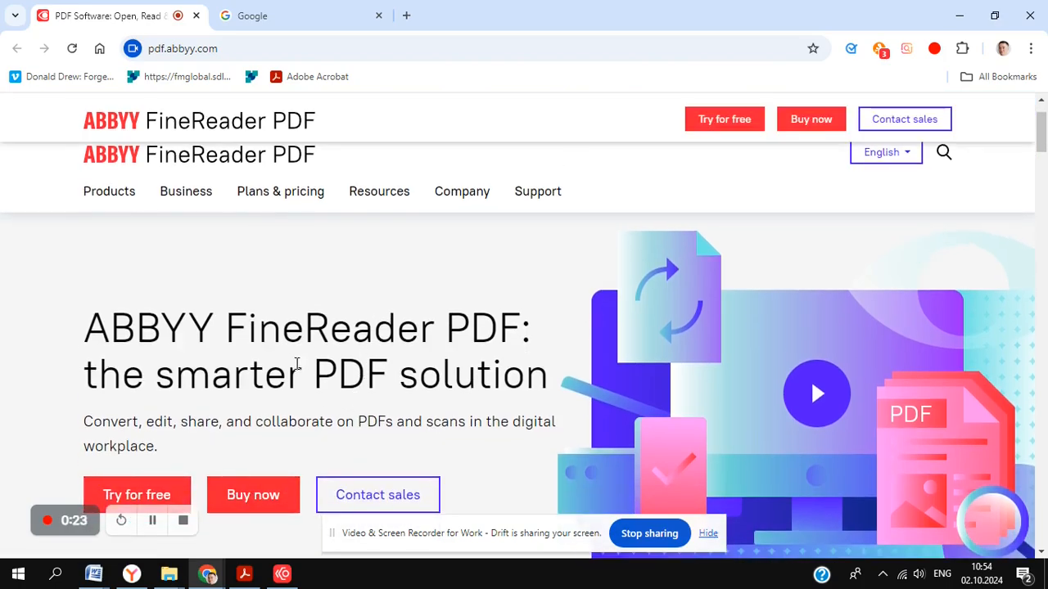
Review the scanned Transcript.pdf in the viewer before conversion.
{"action": "left_click", "coordinate": [246, 573]}
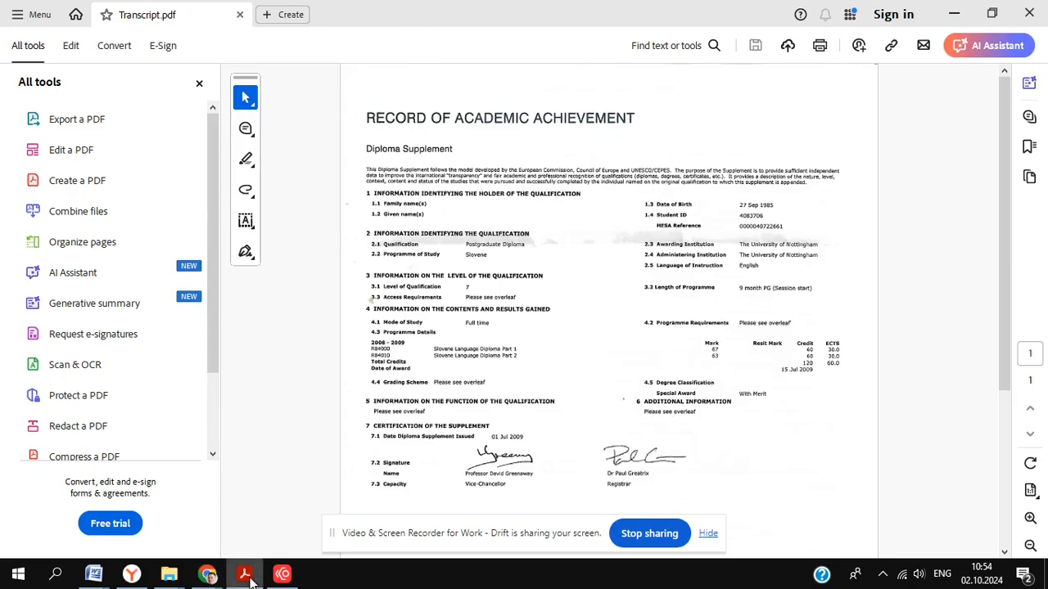
{"action": "mouse_move", "coordinate": [272, 270]}
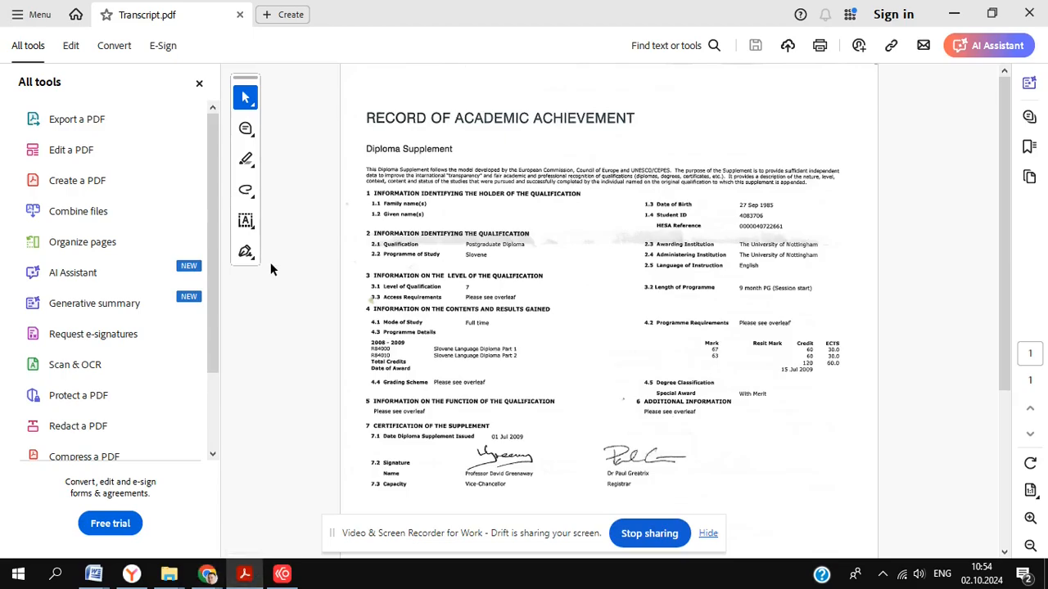
{"action": "scroll", "scroll_direction": "down", "scroll_amount": 3}
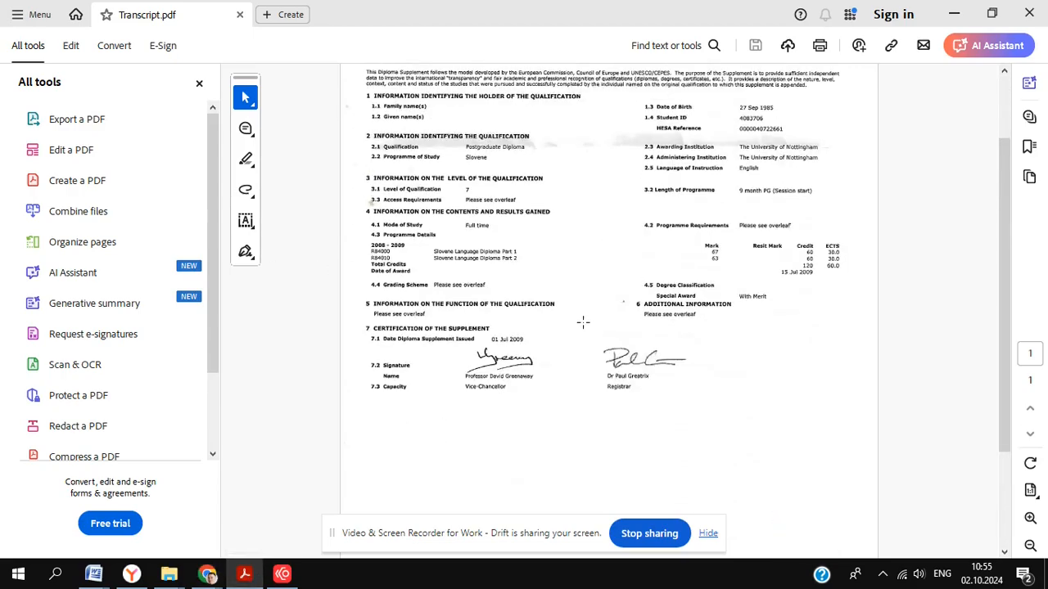
{"action": "scroll", "scroll_direction": "up", "scroll_amount": 3}
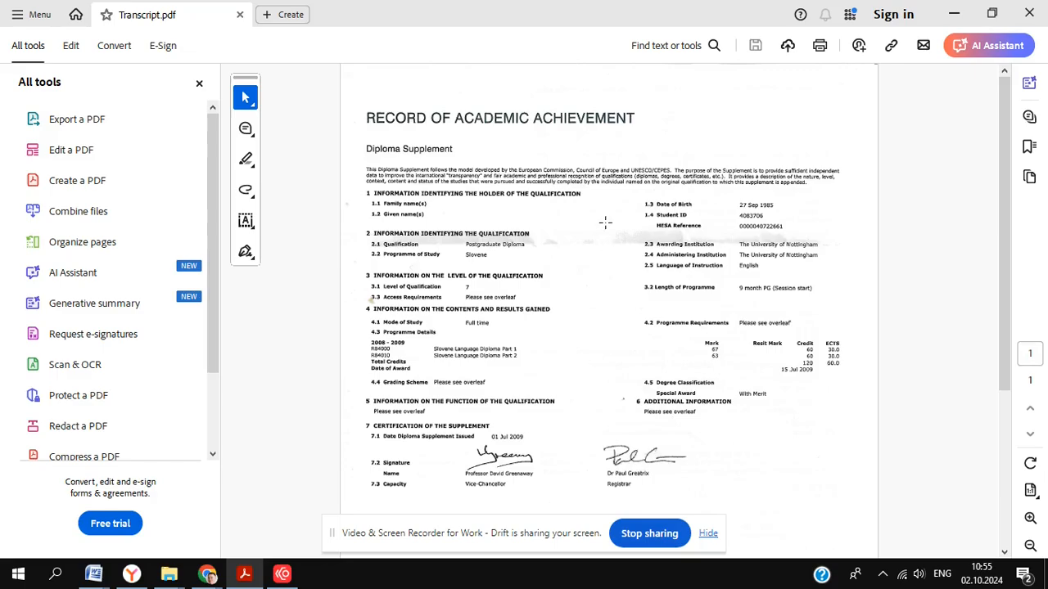
{"action": "scroll", "scroll_direction": "down", "scroll_amount": 3}
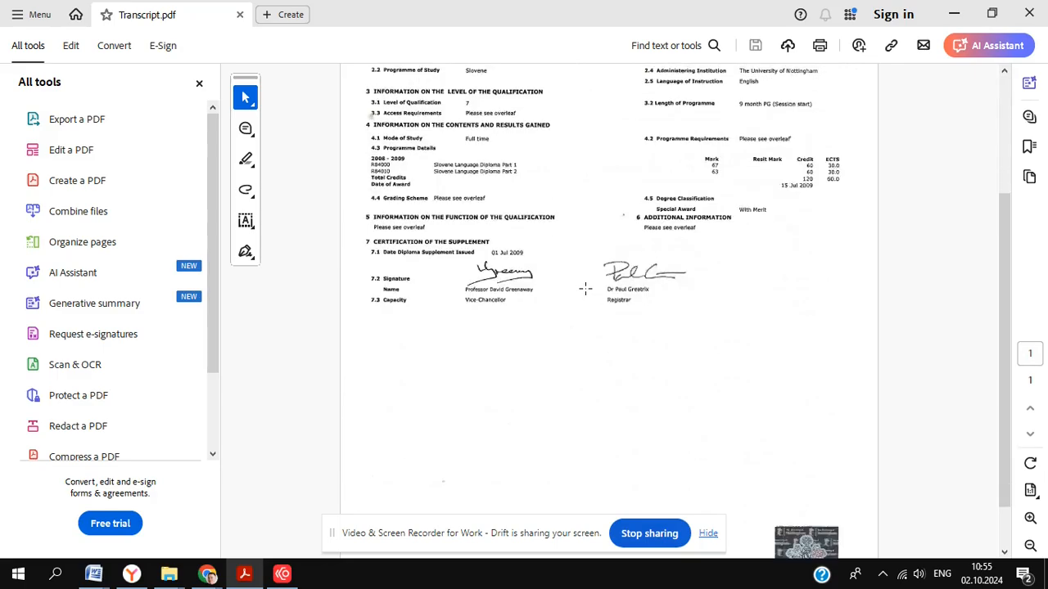
{"action": "scroll", "scroll_direction": "up", "scroll_amount": 3}
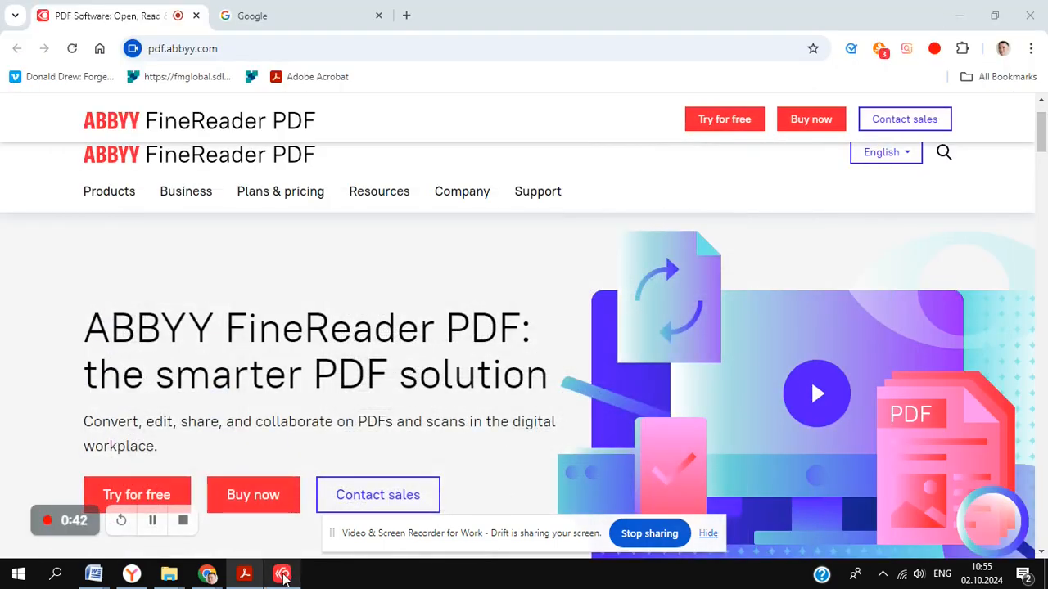
Launch ABBYY FineReader and select Transcript.pdf in the Open Image dialog.
{"action": "left_click", "coordinate": [282, 572]}
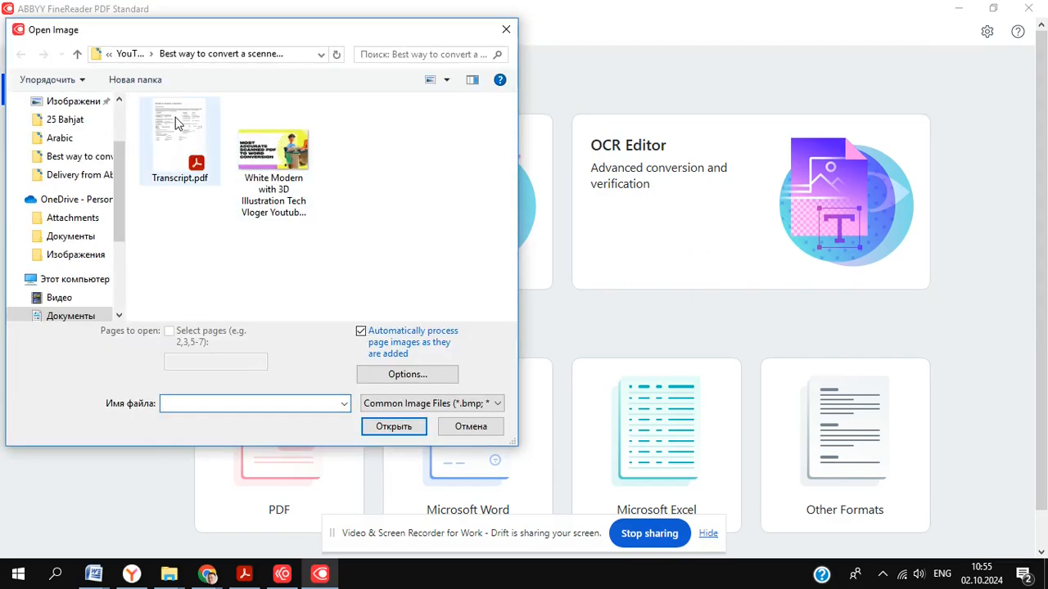
{"action": "left_click", "coordinate": [180, 139]}
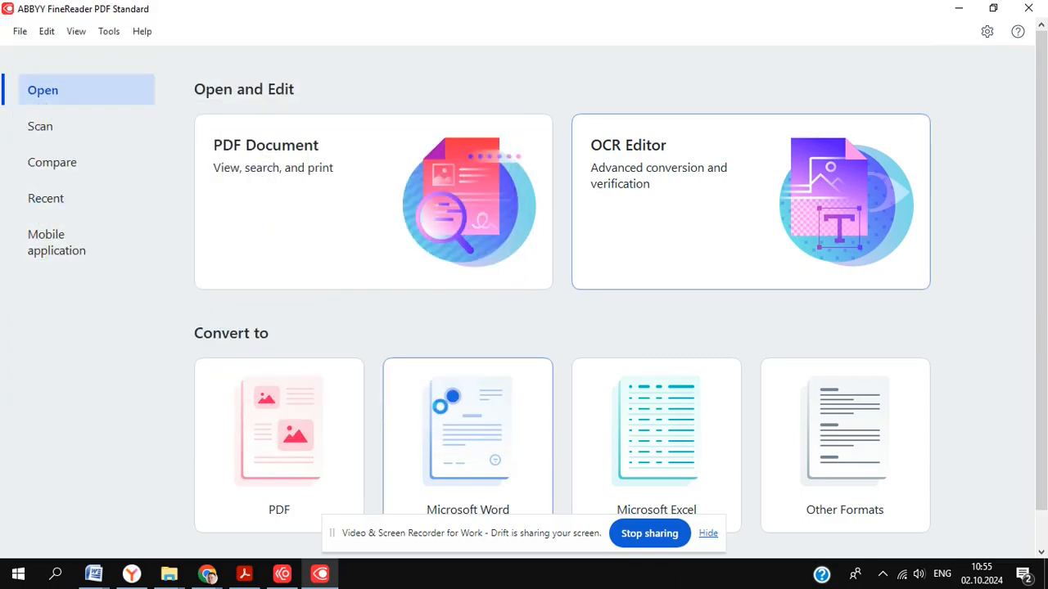
Load Transcript.pdf into the OCR Editor and let the page be recognized.
{"action": "left_click", "coordinate": [750, 201]}
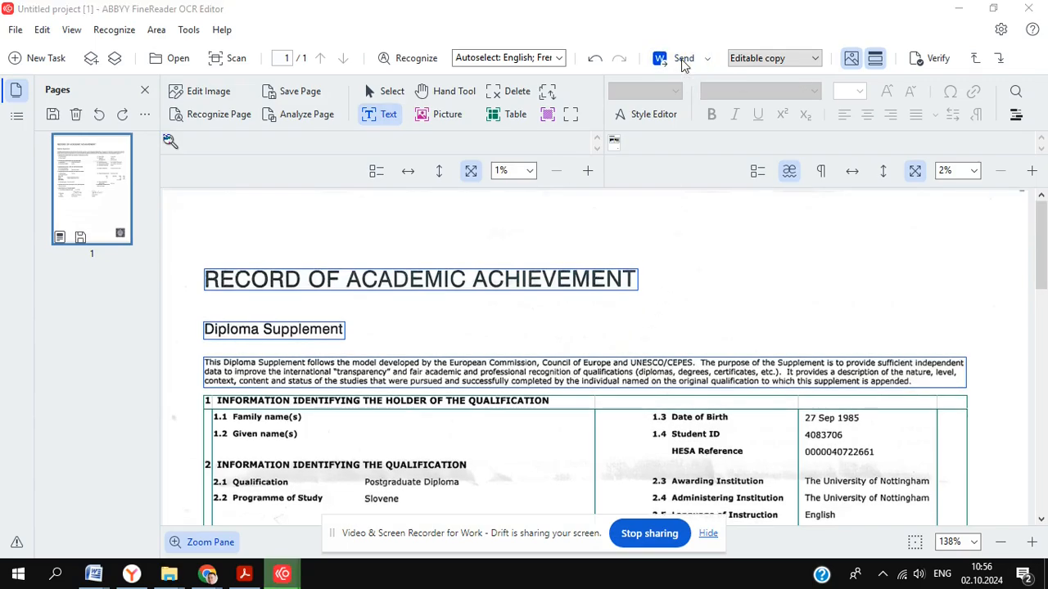
Send the recognized transcript to Word and review it full-screen with tables and signatures.
{"action": "left_click", "coordinate": [658, 59]}
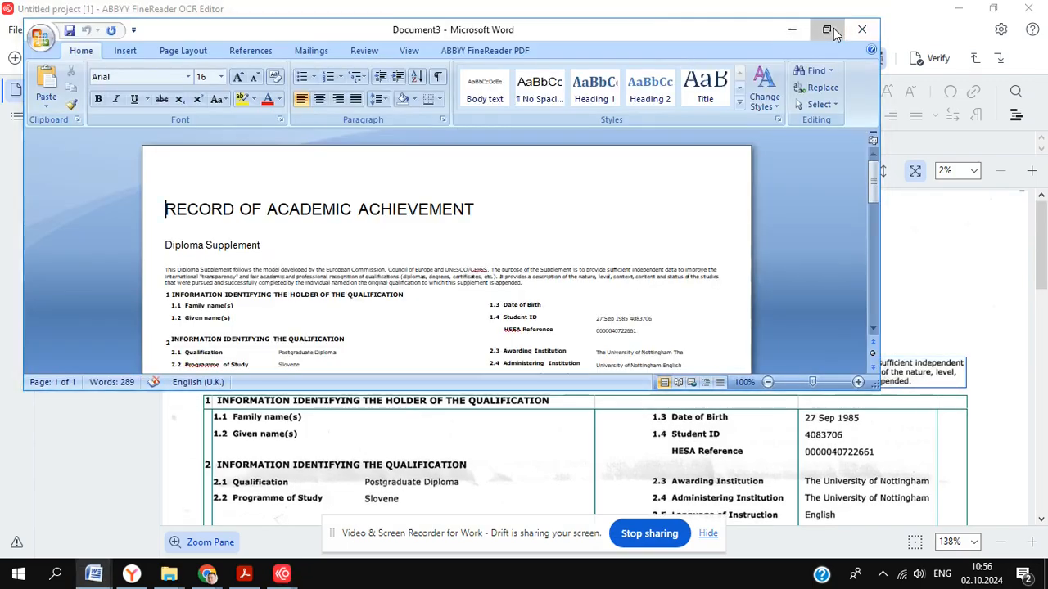
{"action": "left_click", "coordinate": [829, 29]}
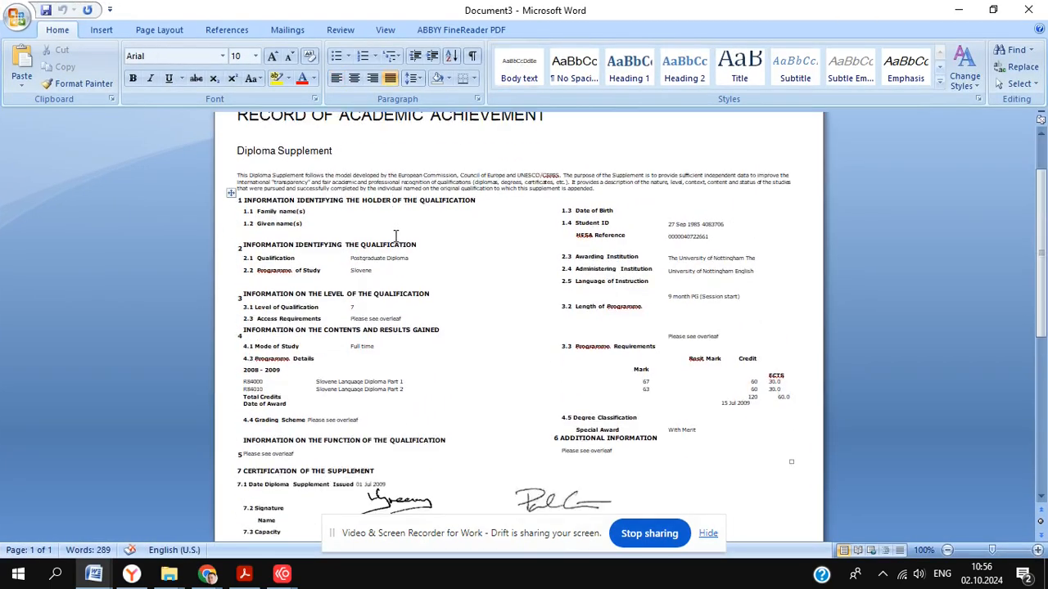
{"action": "scroll", "scroll_direction": "down", "scroll_amount": 3}
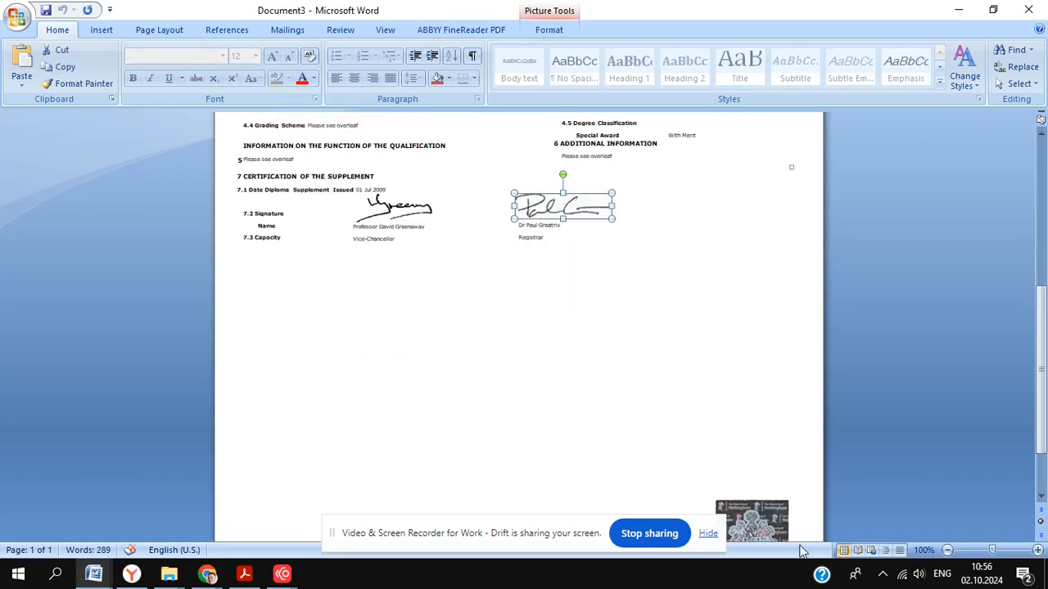
{"action": "scroll", "scroll_direction": "up", "scroll_amount": 3}
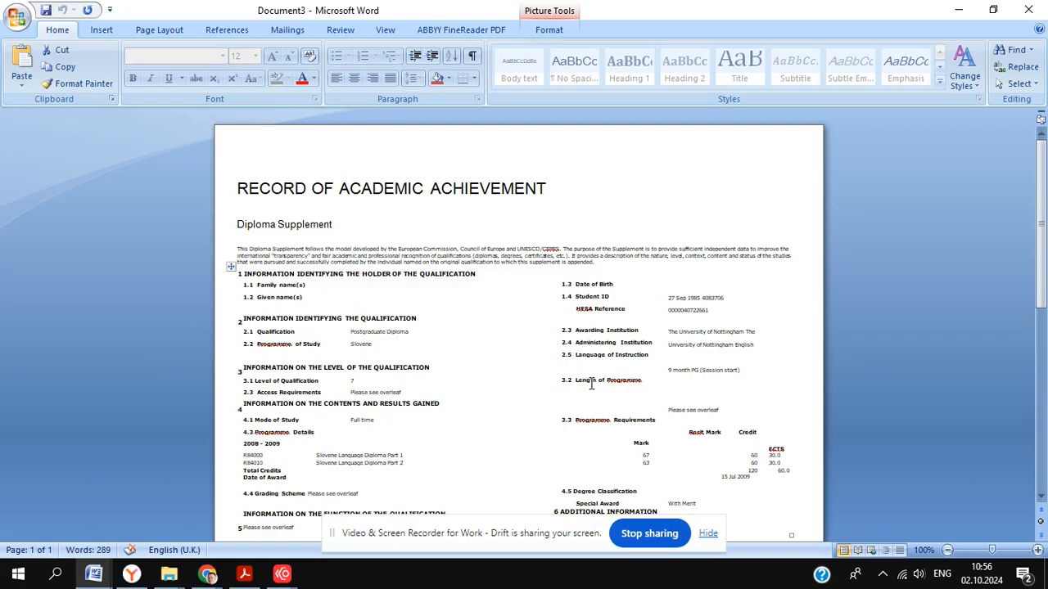
{"action": "mouse_move", "coordinate": [619, 393]}
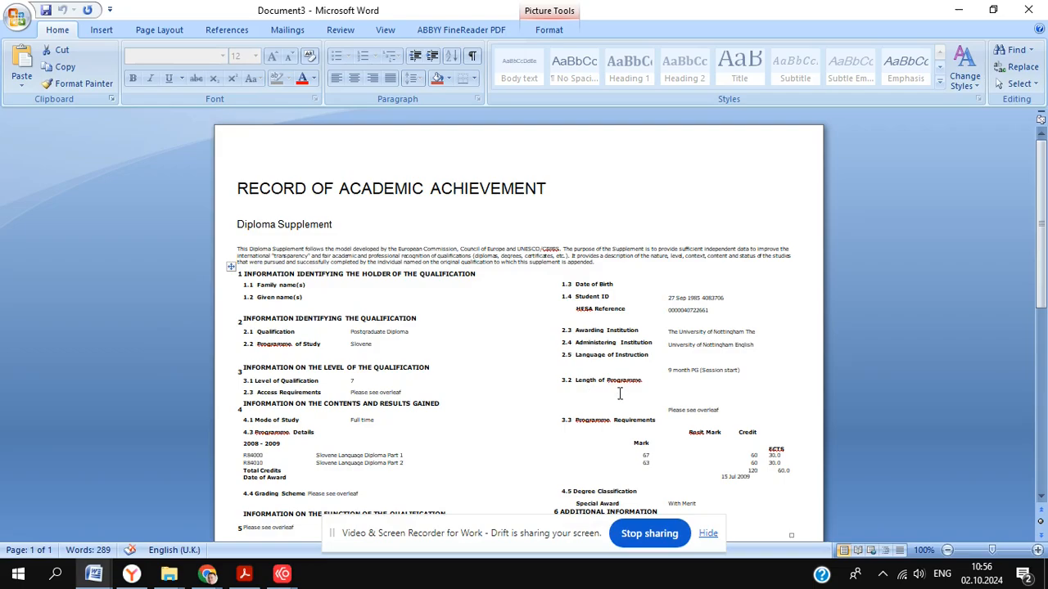
{"action": "mouse_move", "coordinate": [577, 386]}
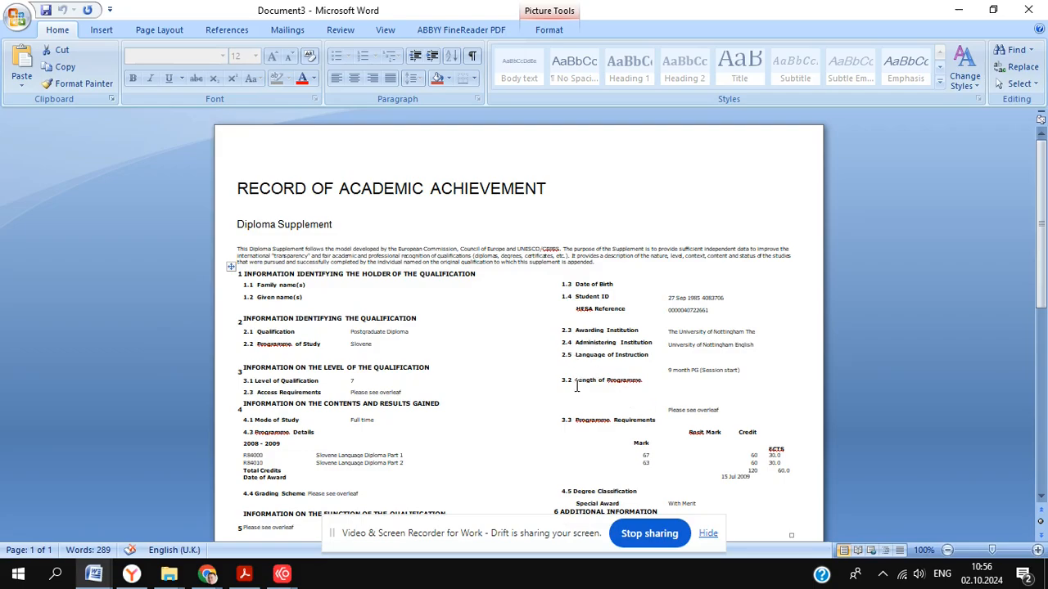